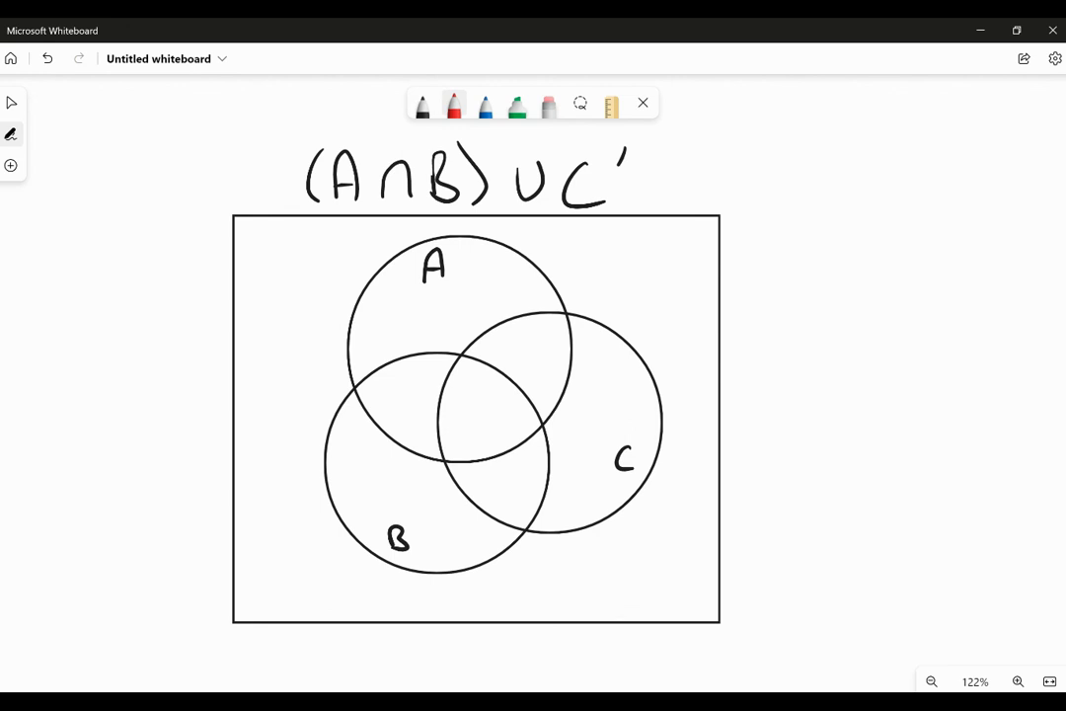
# Step: Underline A∩B and C′ in the title formula (A∩B)∪C′ with red strokes
pyautogui.moveTo(314, 204); pyautogui.dragTo(479, 197)
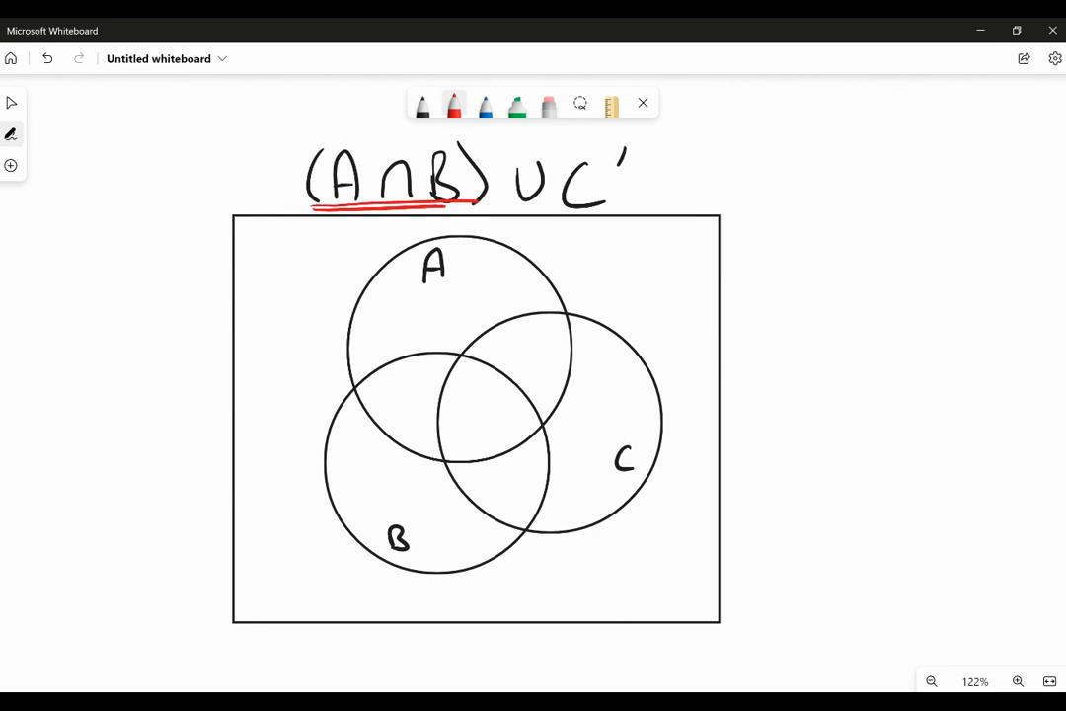
pyautogui.moveTo(552, 206); pyautogui.dragTo(637, 205)
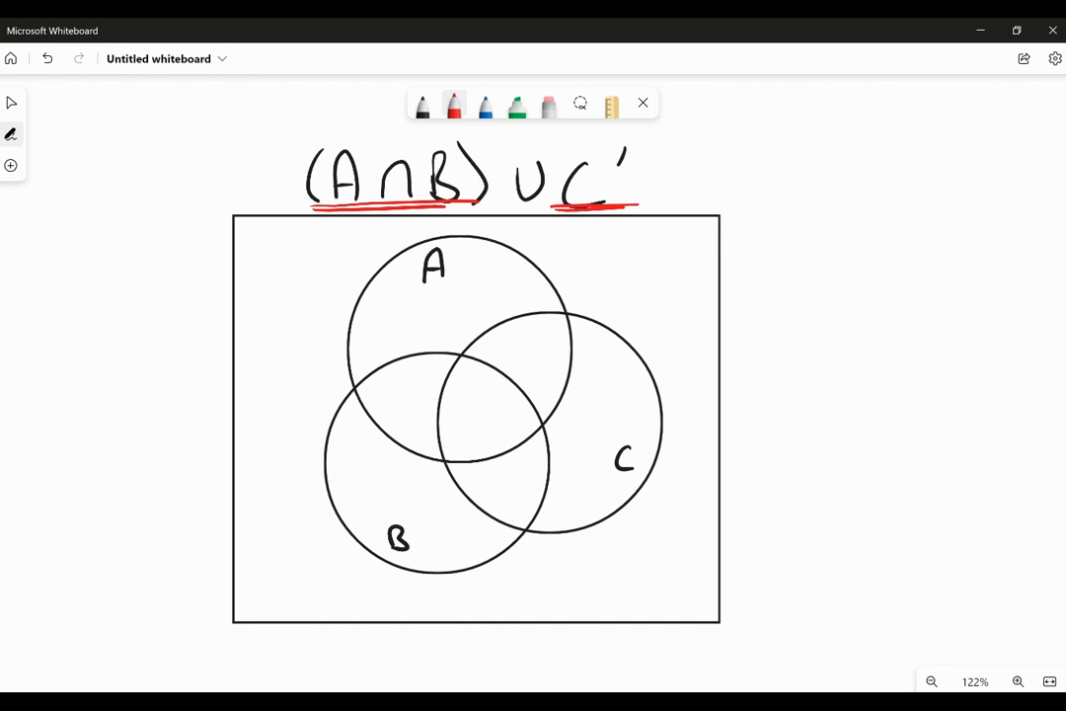
# Step: Hatch the lens where circles A and B overlap with red diagonal strokes
pyautogui.moveTo(355, 415); pyautogui.dragTo(444, 370)
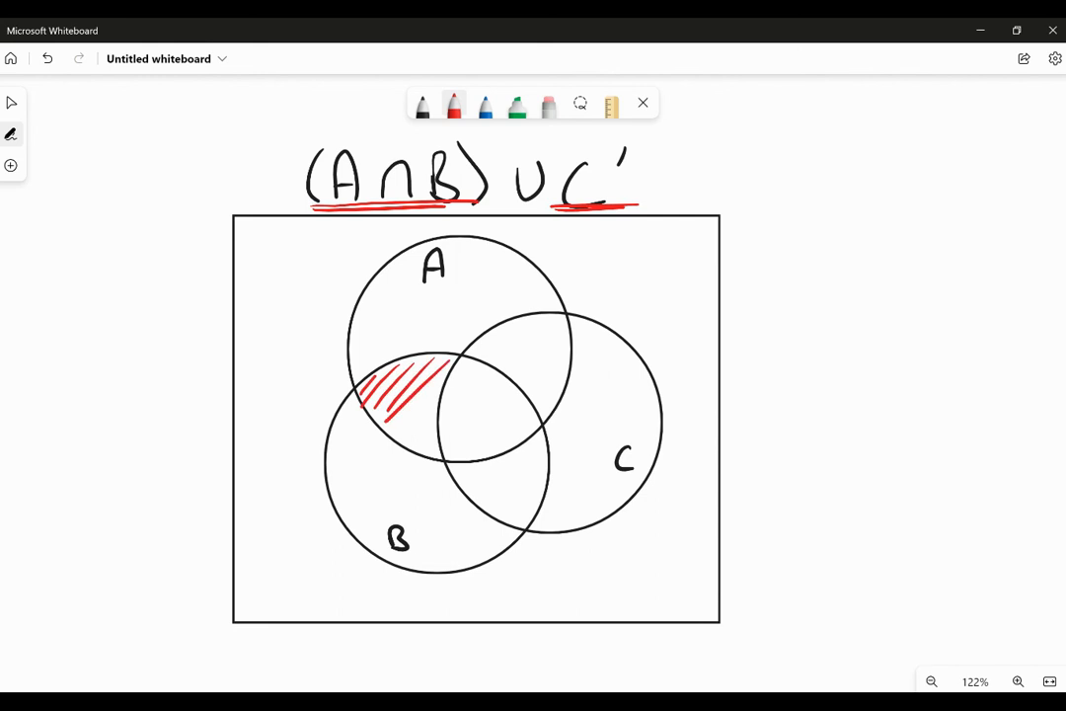
pyautogui.moveTo(435, 385); pyautogui.dragTo(493, 434)
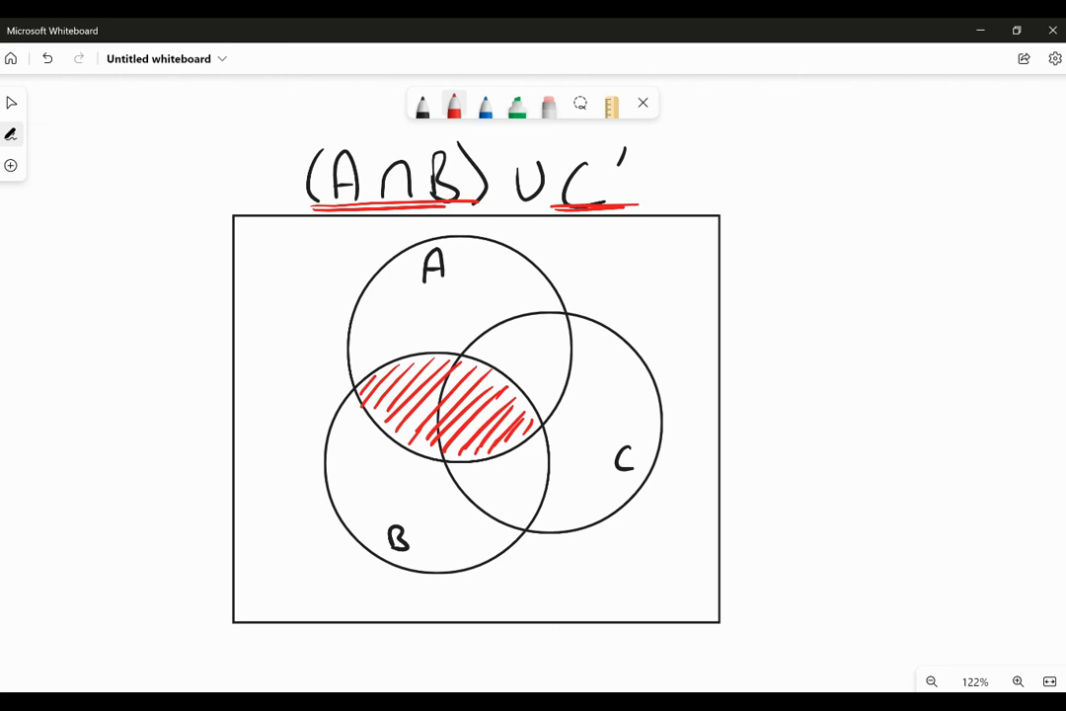
# Step: Hatch the region outside circle C in blue, marking C′
pyautogui.click(485, 106)
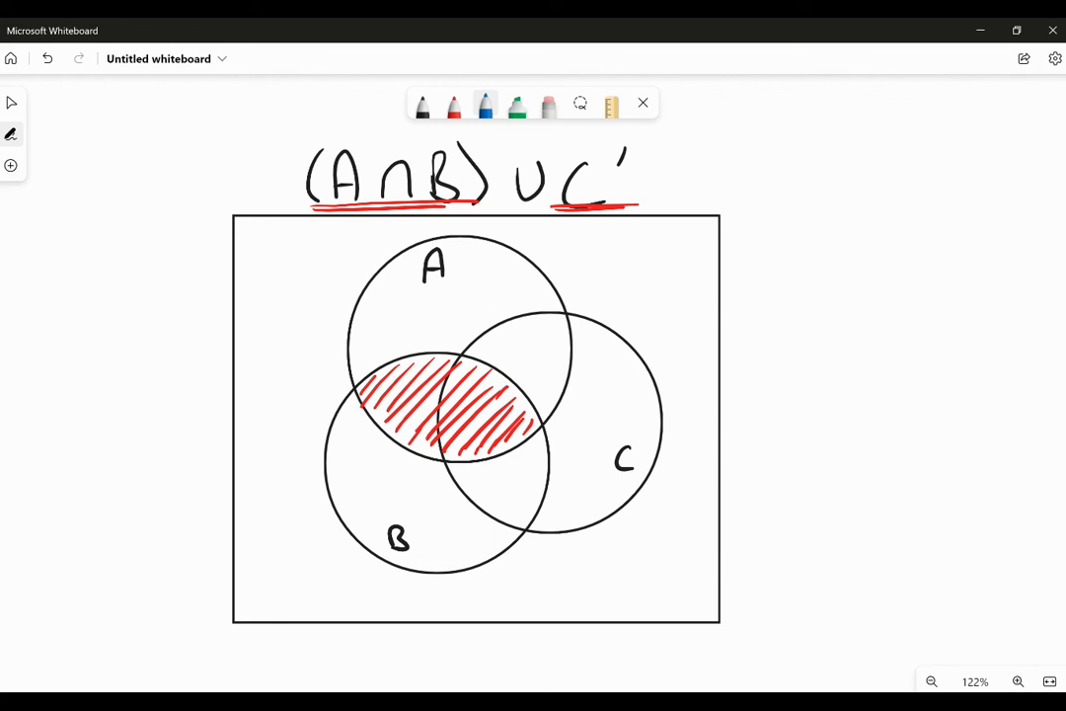
pyautogui.moveTo(240, 242); pyautogui.dragTo(250, 223)
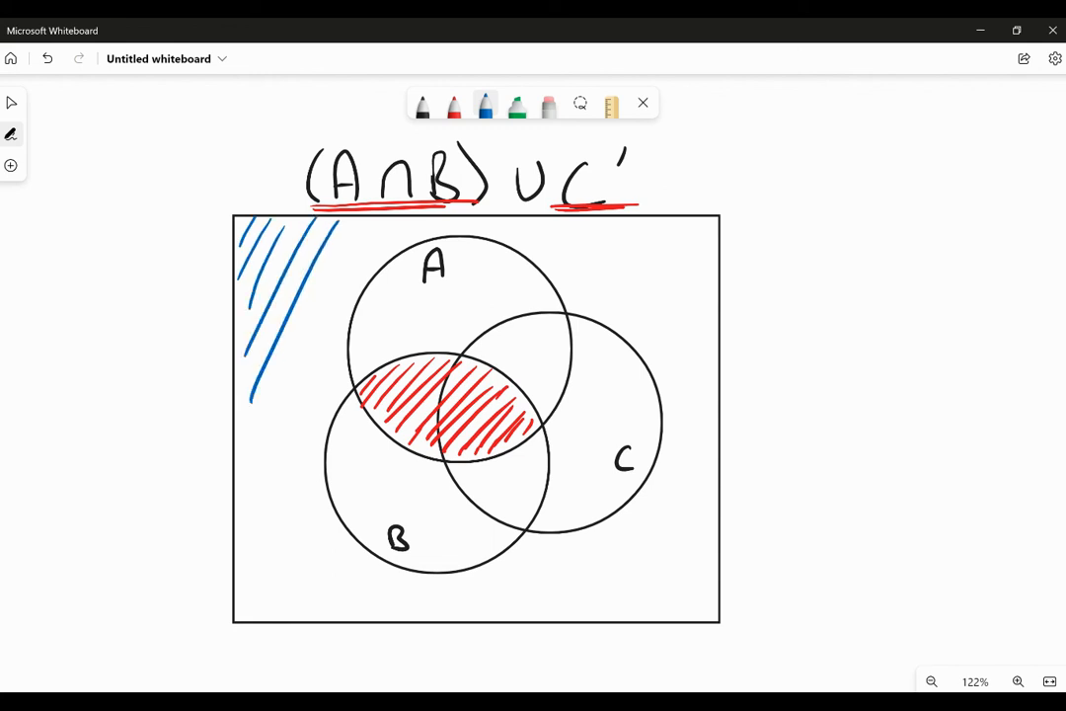
pyautogui.moveTo(395, 237); pyautogui.dragTo(267, 582)
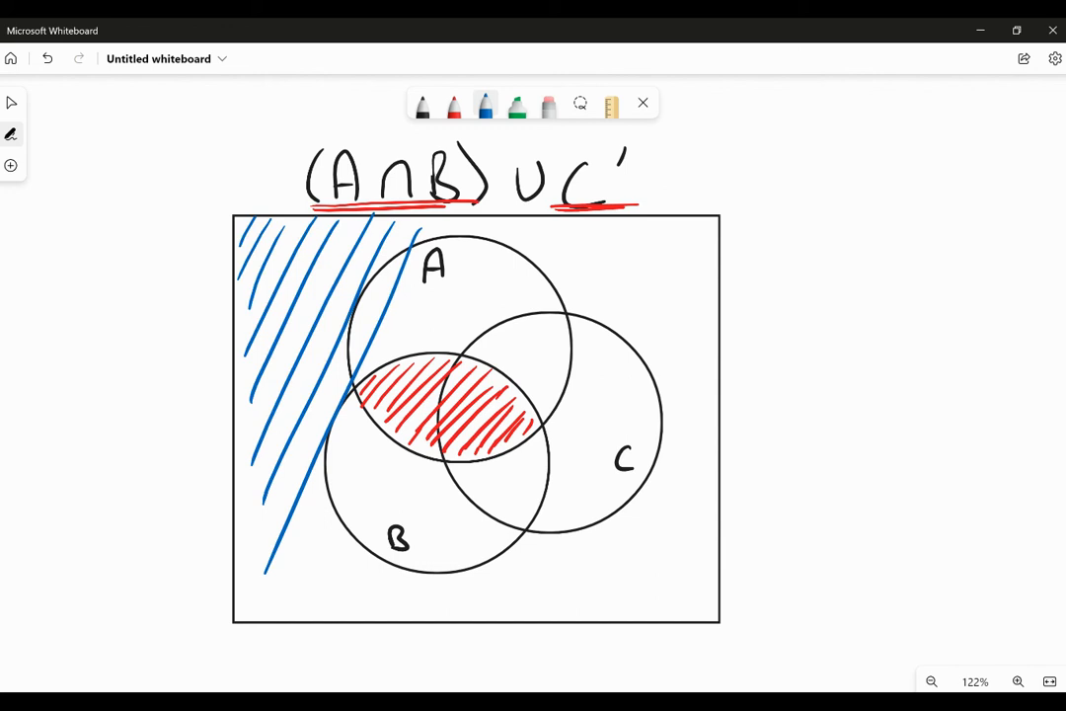
pyautogui.moveTo(464, 232); pyautogui.dragTo(286, 612)
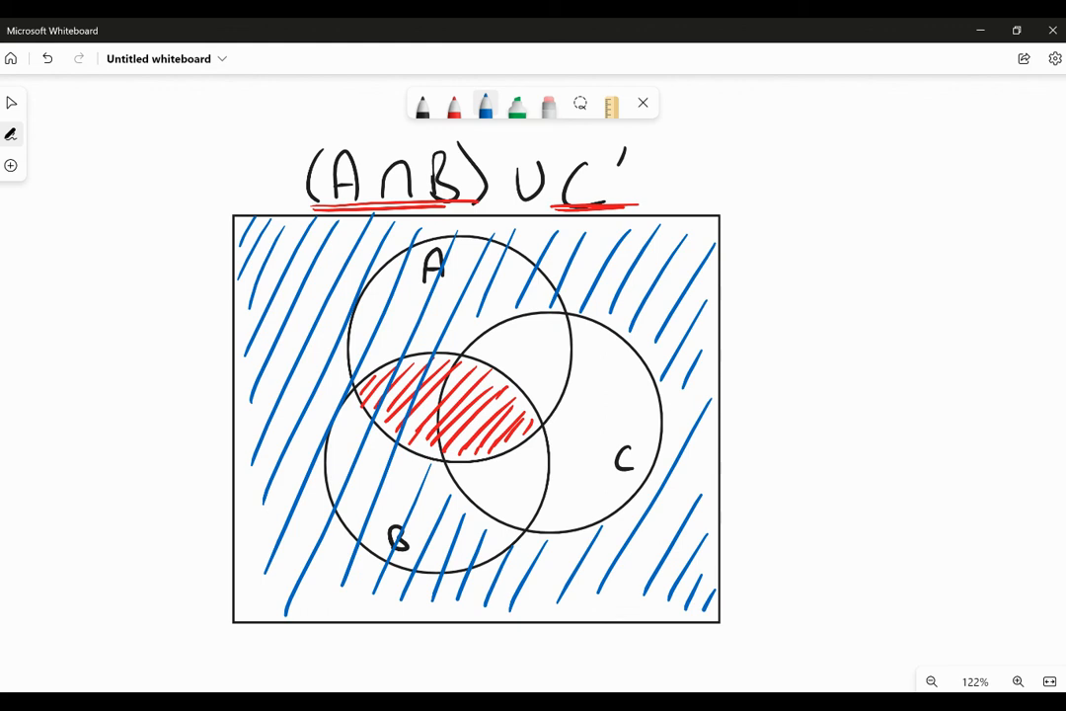
# Step: Start shading the left area of the union with the translucent green highlighter
pyautogui.click(516, 105)
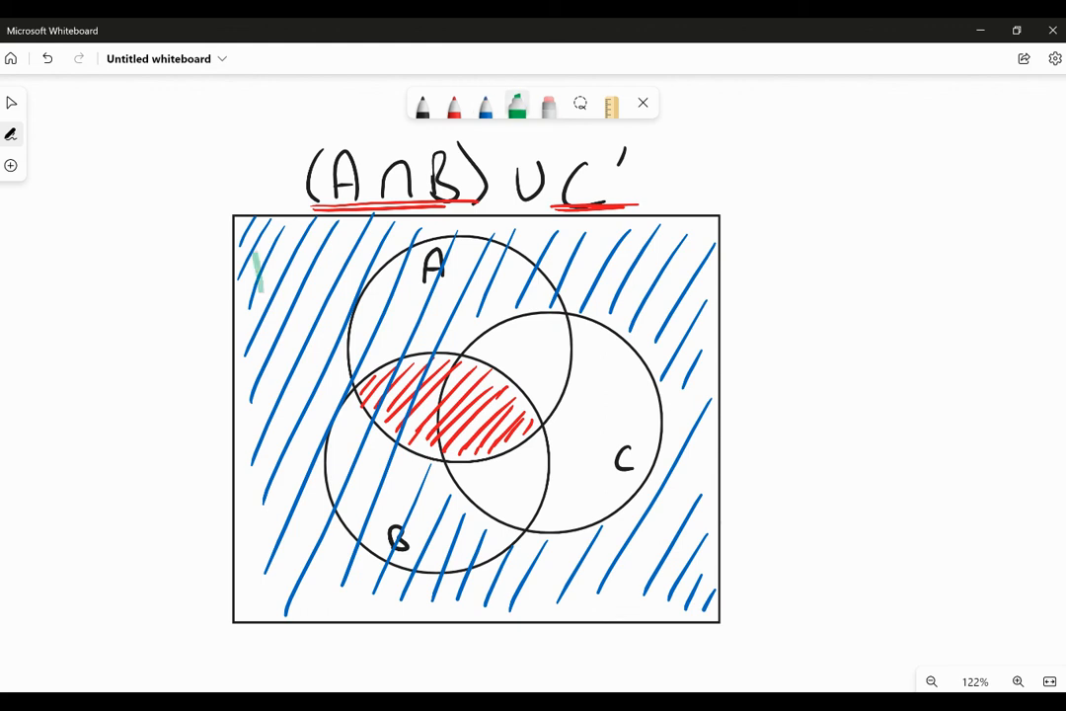
pyautogui.moveTo(257, 247); pyautogui.dragTo(287, 454)
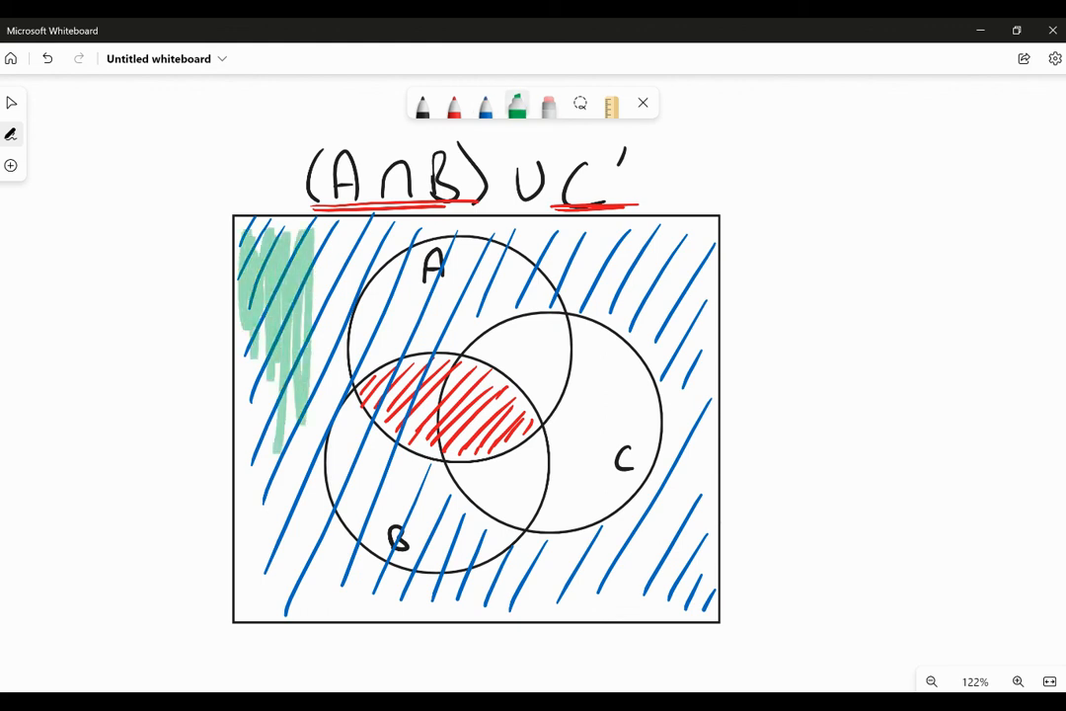